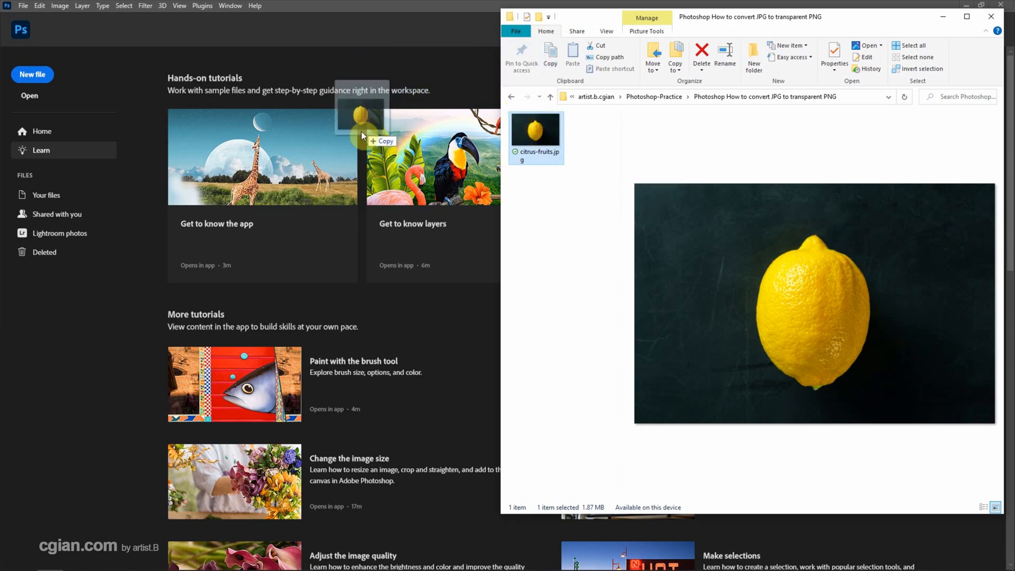
# - Open citrus-fruits.jpg in Photoshop by double-clicking the file
pyautogui.doubleClick(536, 128)
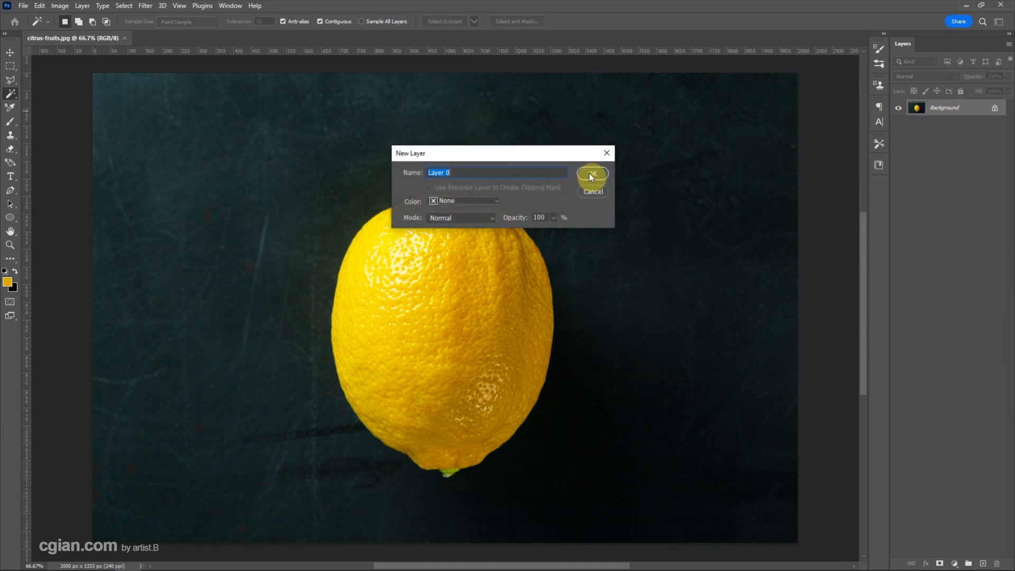
# - Confirm the New Layer dialog to convert the Background into Layer 0
pyautogui.click(590, 174)
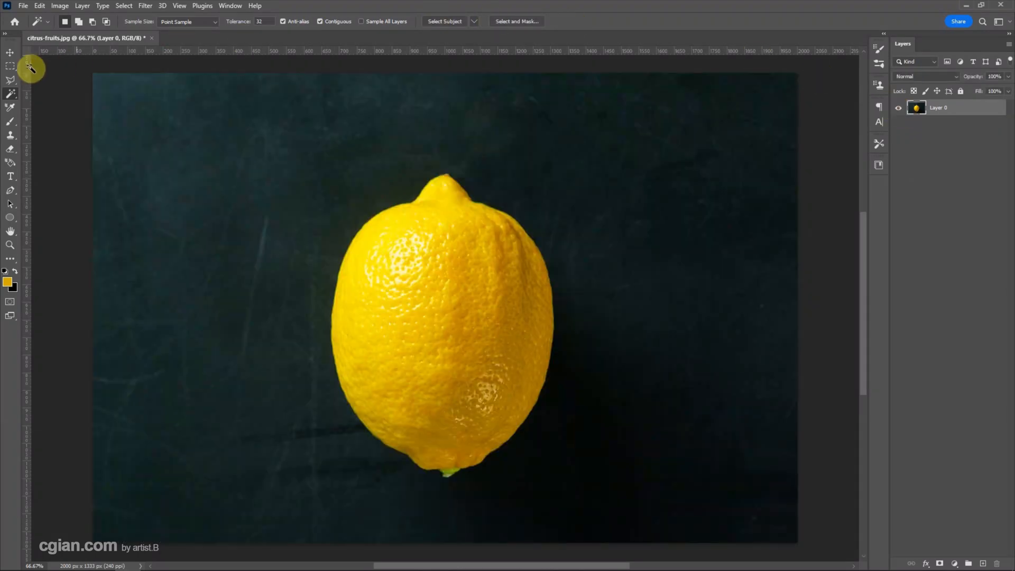
pyautogui.moveTo(11, 67)
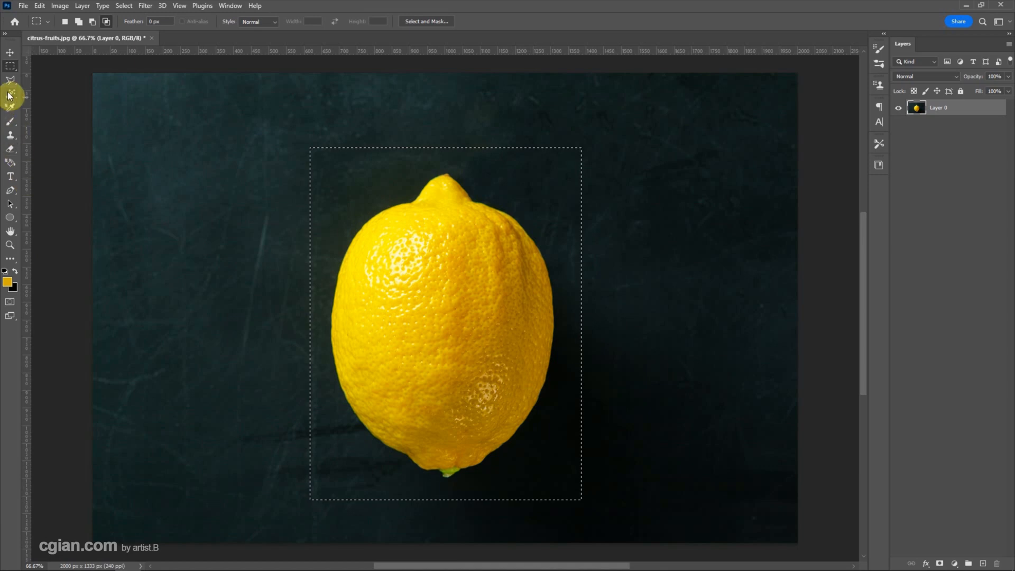
# - Use the Magic Wand to subtract the dark background from the lemon selection
pyautogui.click(11, 94)
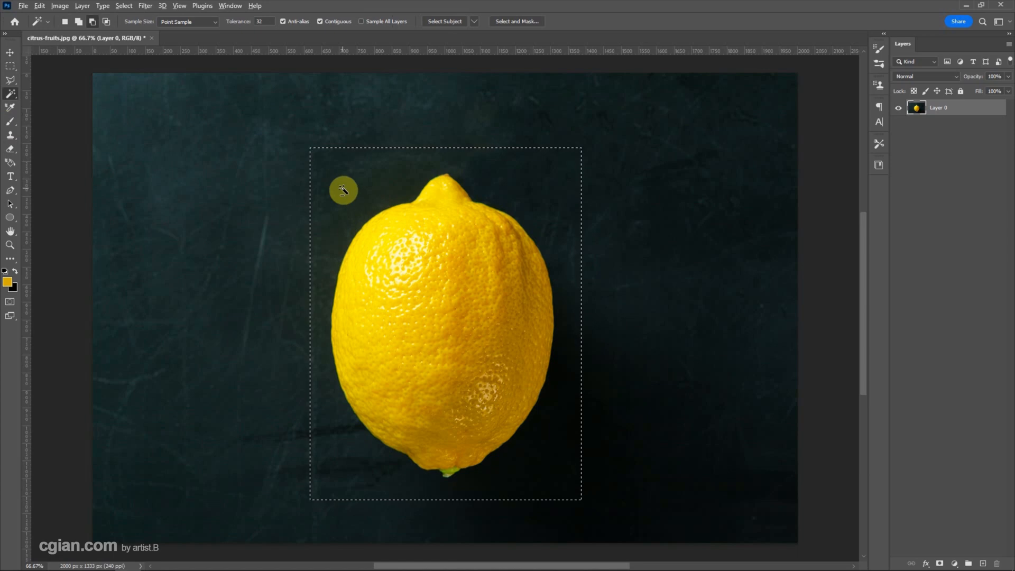
pyautogui.click(551, 443)
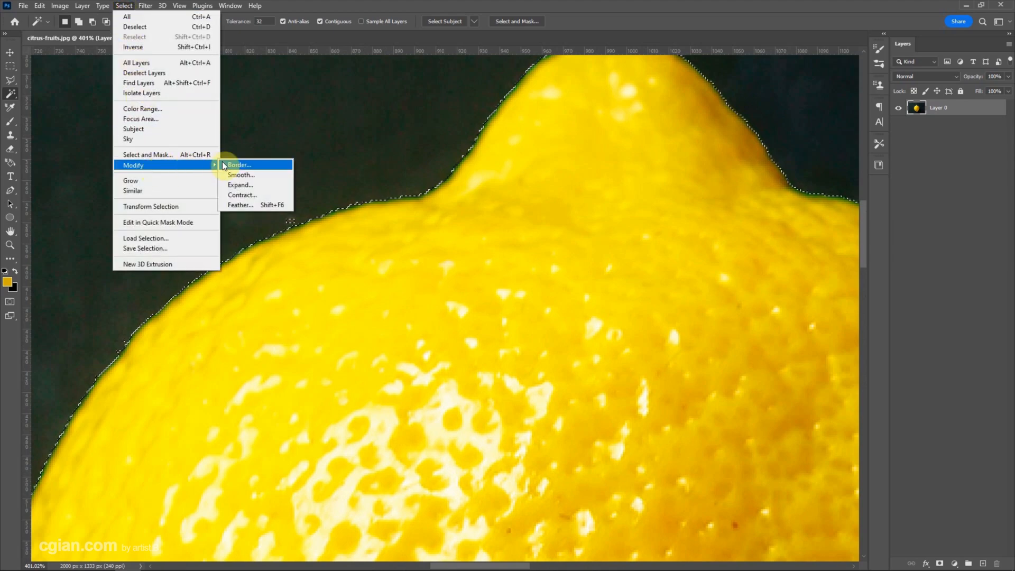
# - Contract the lemon selection by 2 pixels
pyautogui.click(242, 195)
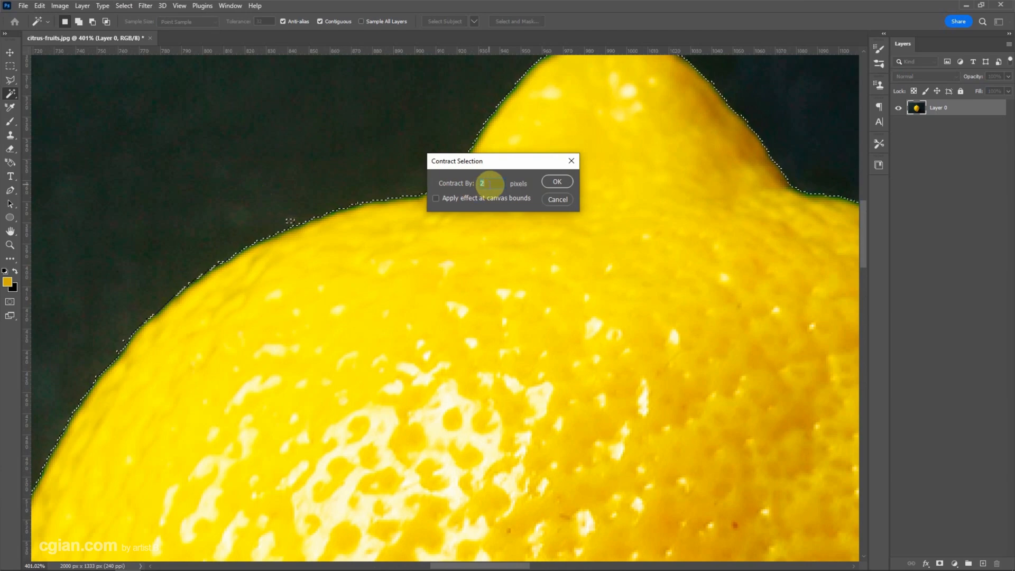
pyautogui.click(556, 180)
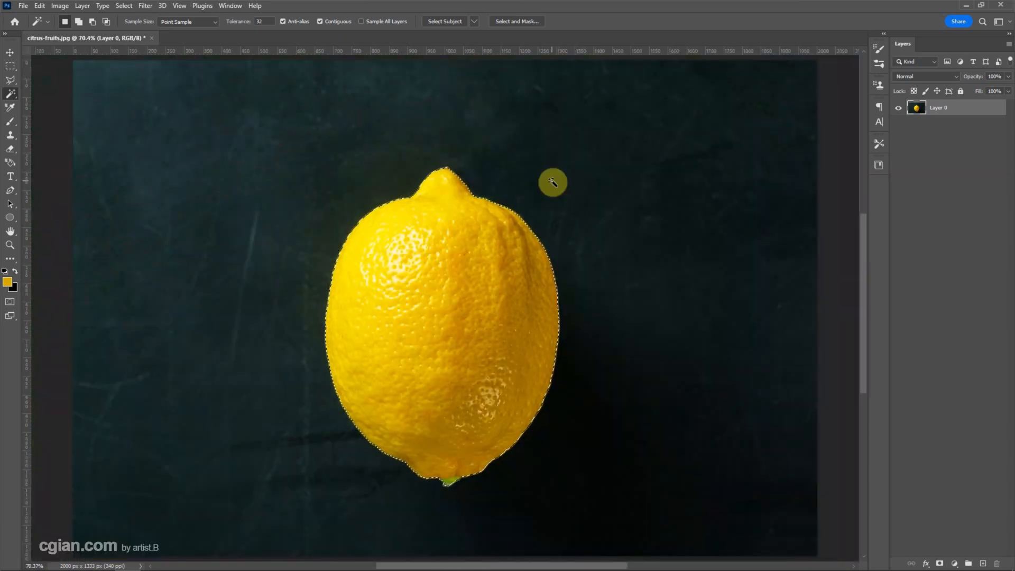
pyautogui.moveTo(191, 102)
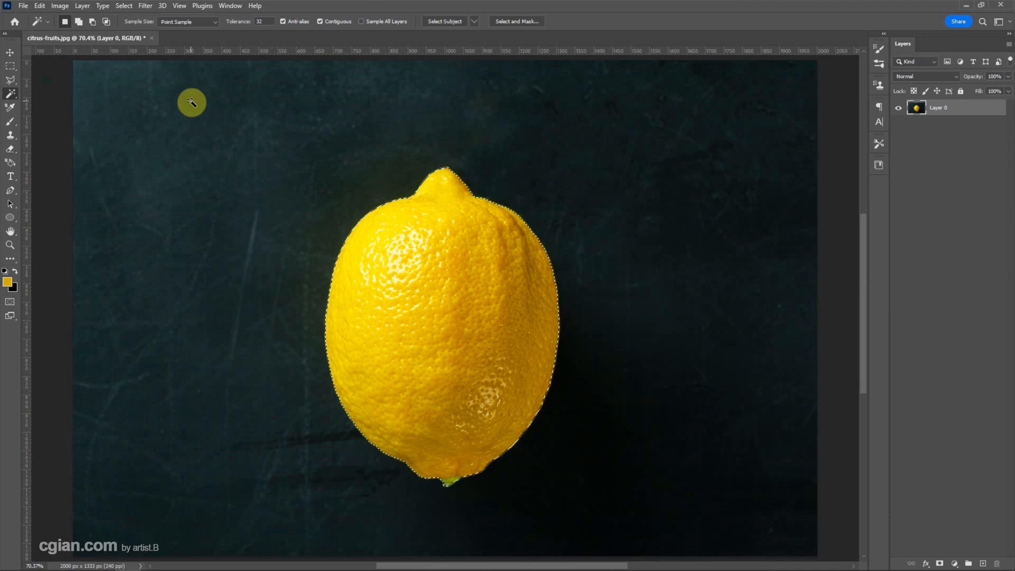
# - Invert the selection so it covers the dark background for deletion
pyautogui.click(123, 6)
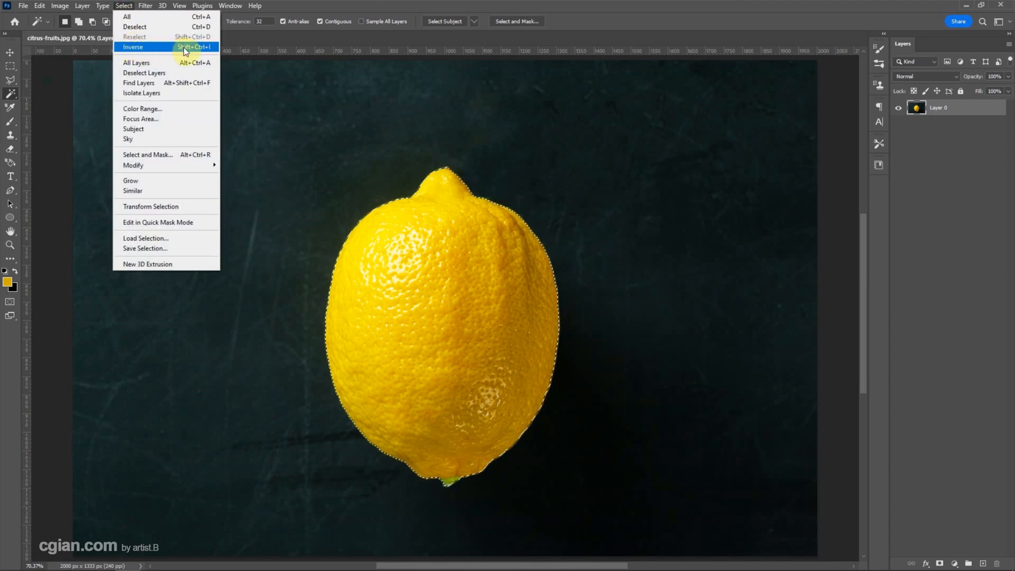
pyautogui.click(133, 46)
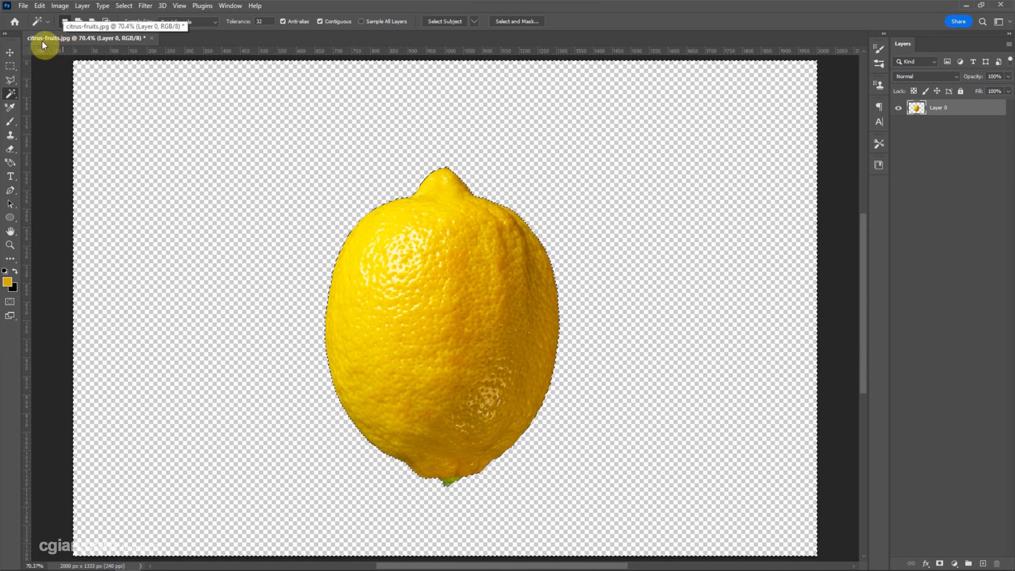
# - Save a copy as citrus-fruits.png, accepting the PNG format options
pyautogui.click(23, 5)
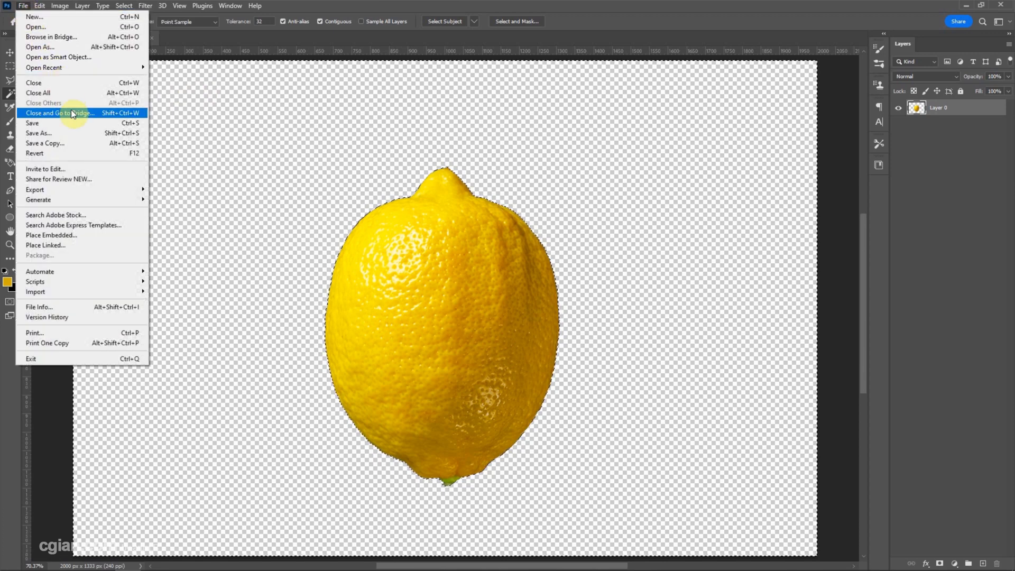
pyautogui.click(45, 143)
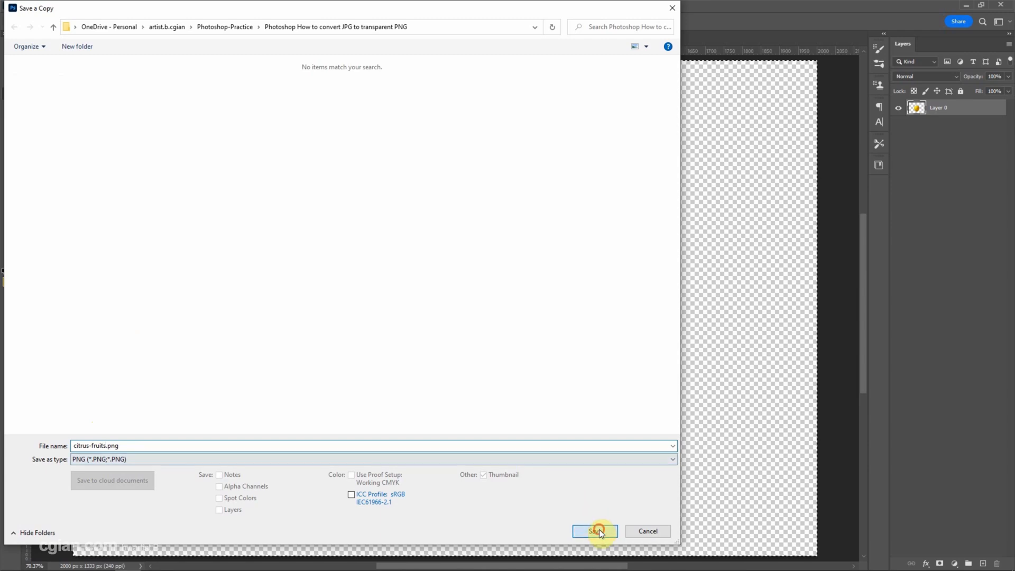
pyautogui.click(593, 531)
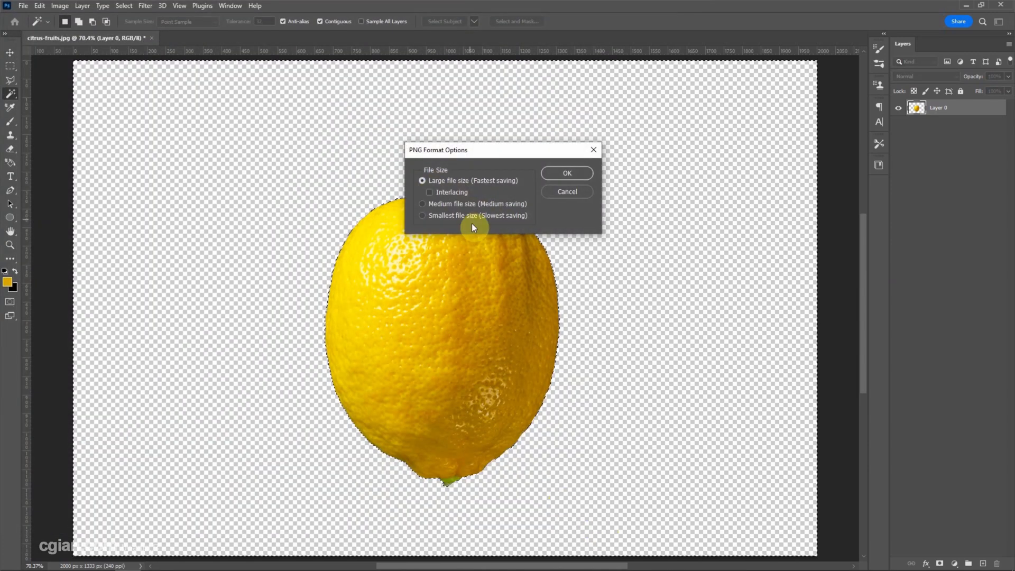
pyautogui.click(566, 173)
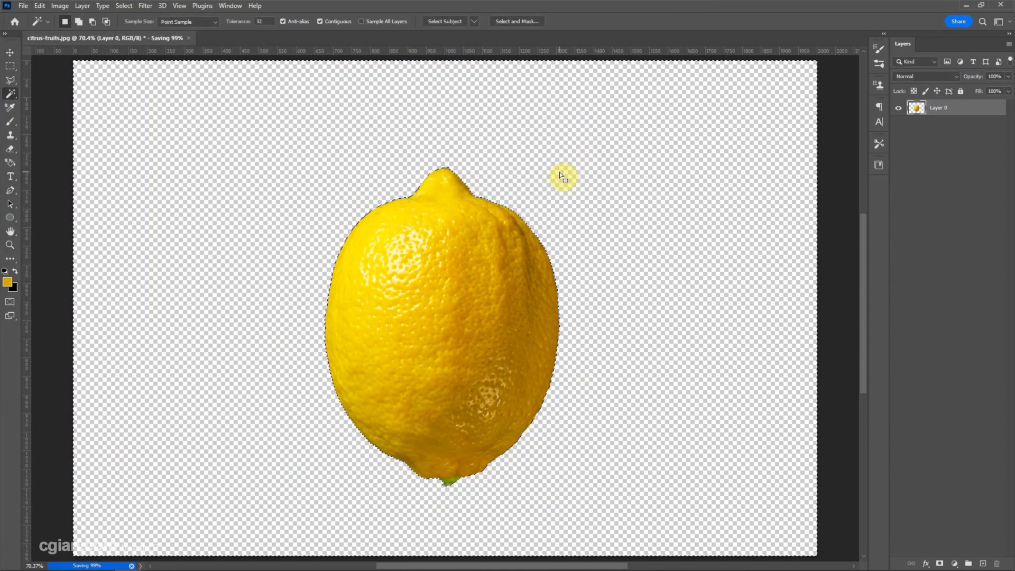